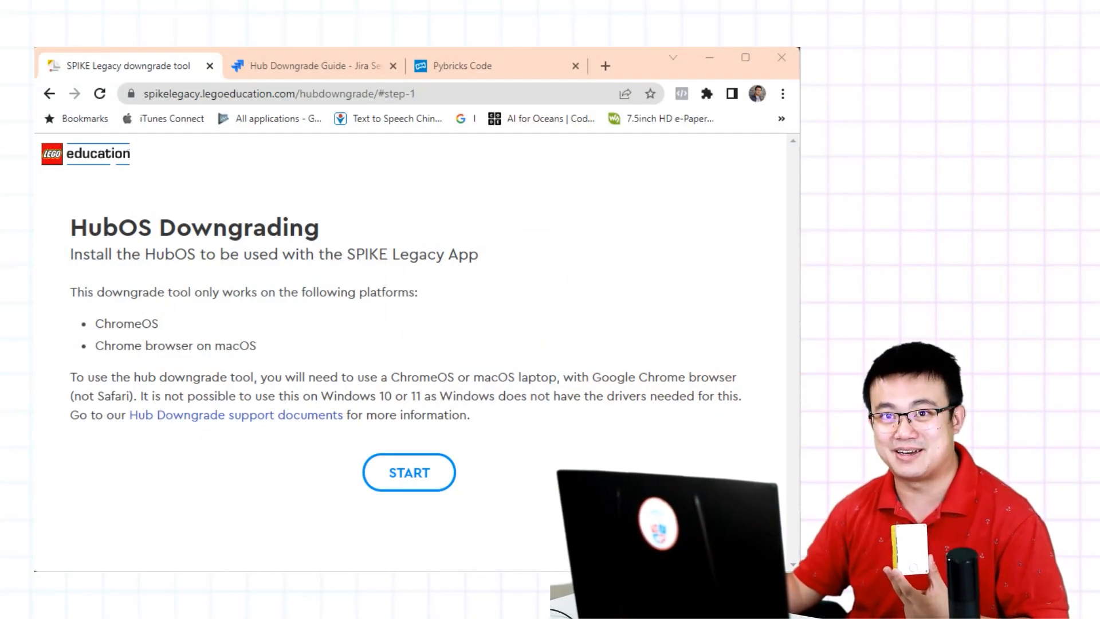
mouse_move(672, 295)
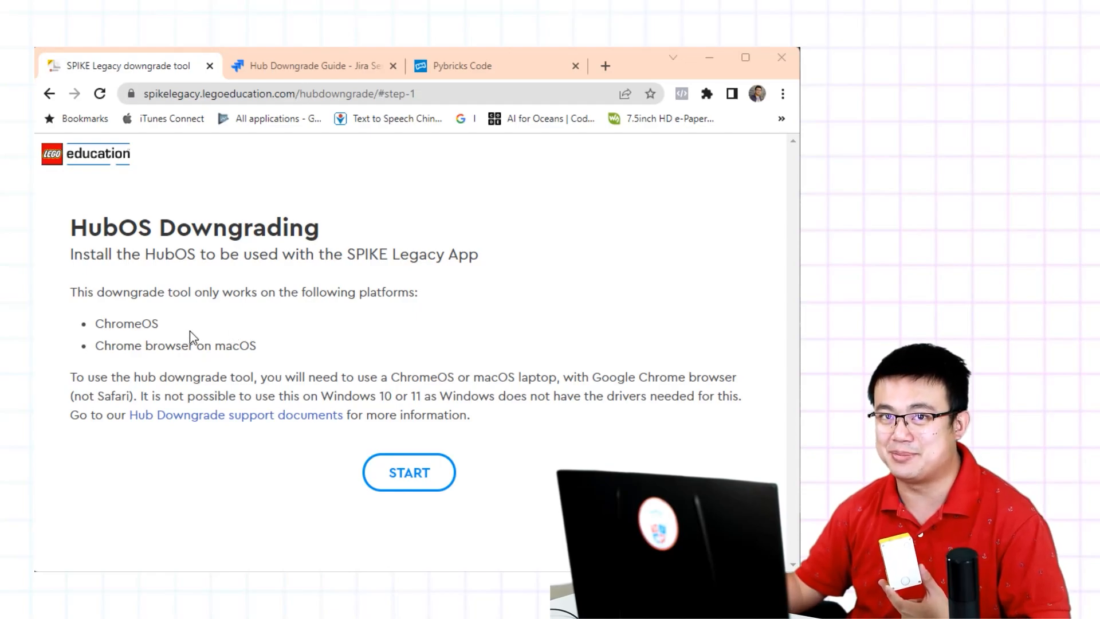
mouse_move(192, 368)
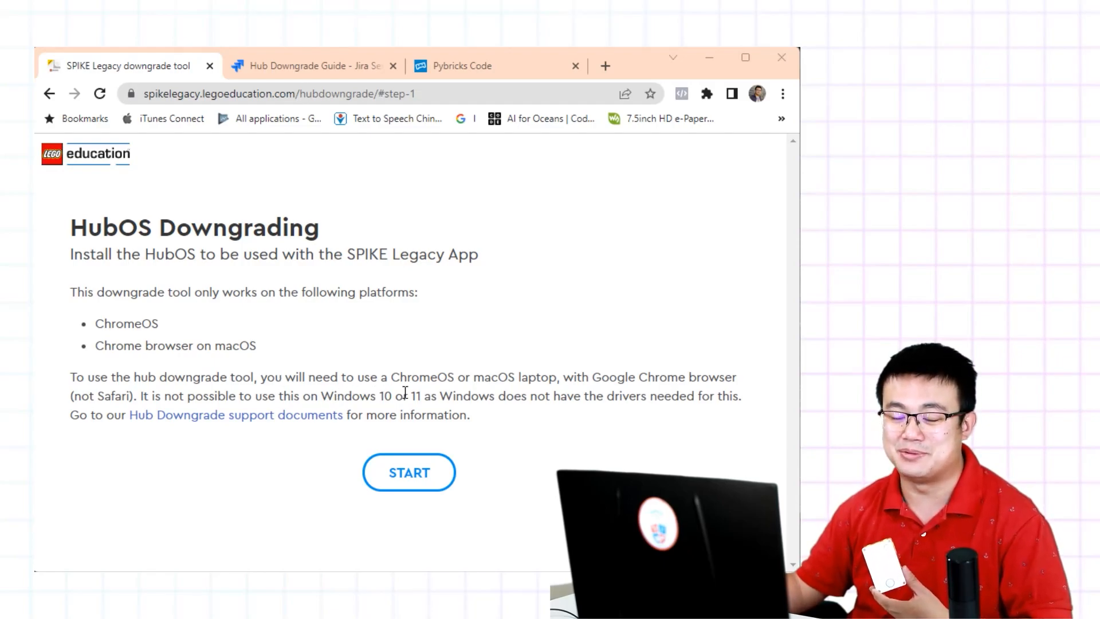
mouse_move(363, 267)
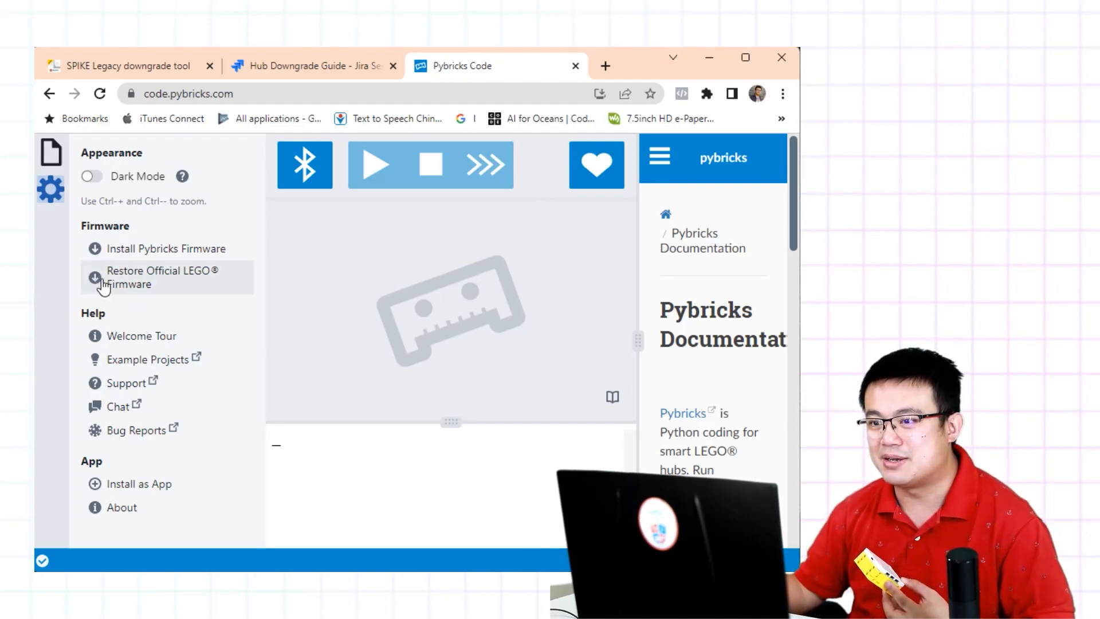
mouse_move(166, 248)
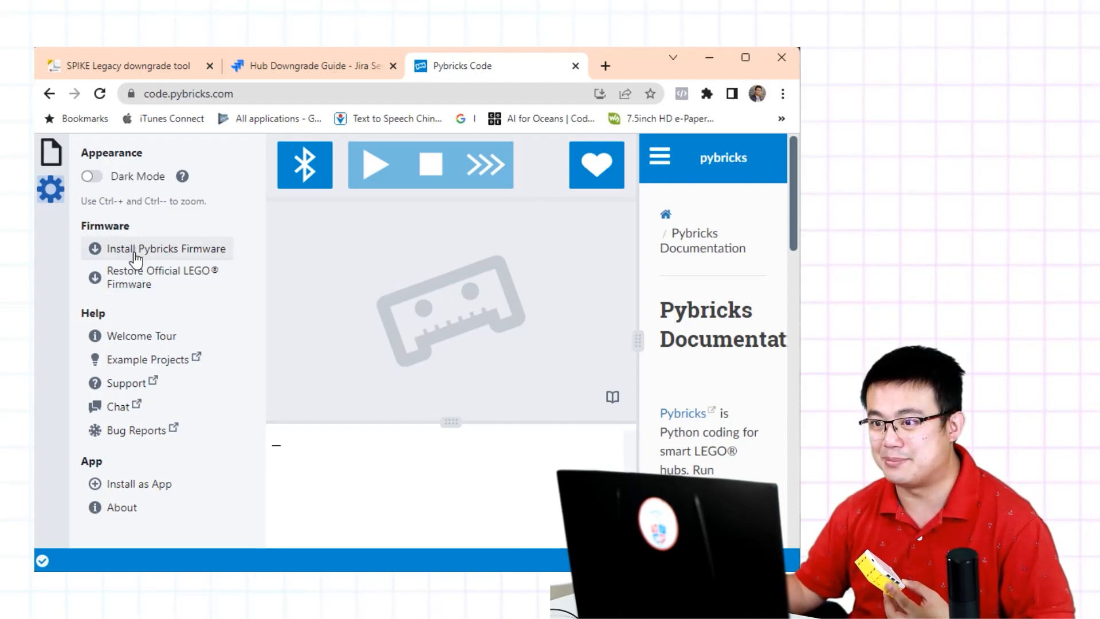
mouse_move(135, 294)
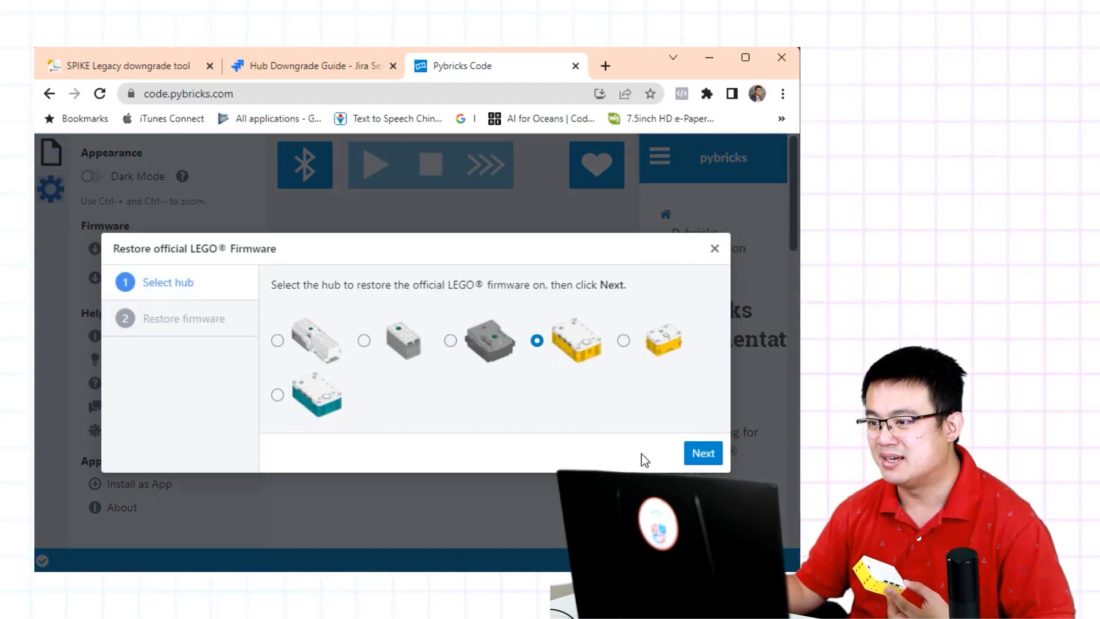
Advance to the Restore firmware step and scroll through the update-mode instructions
left_click(702, 452)
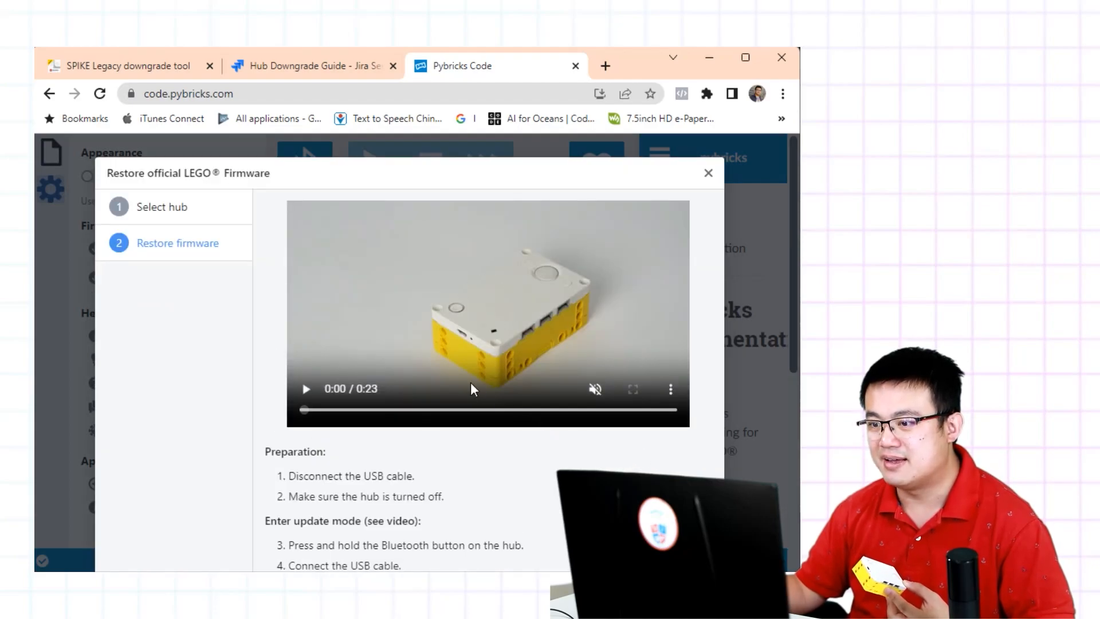
scroll("down", 3)
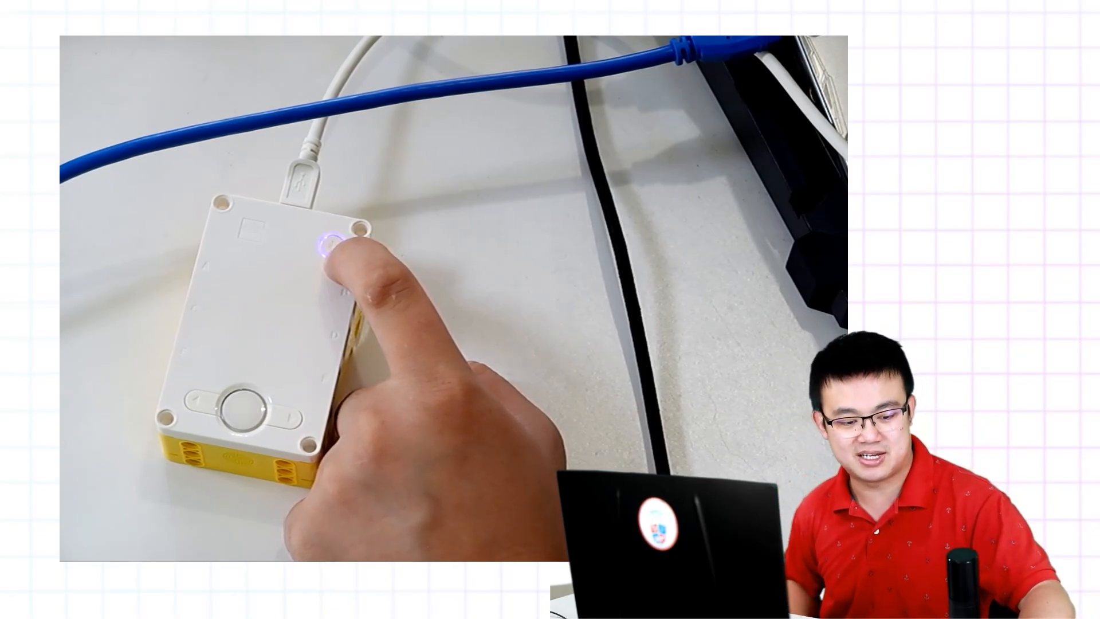
left_click(330, 241)
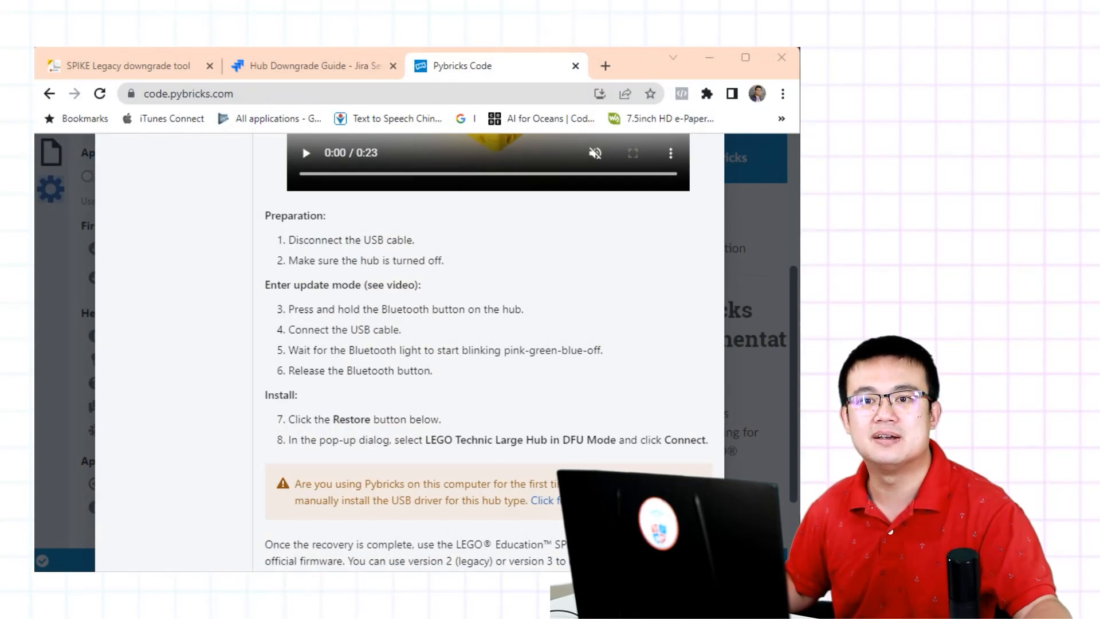
mouse_move(422, 336)
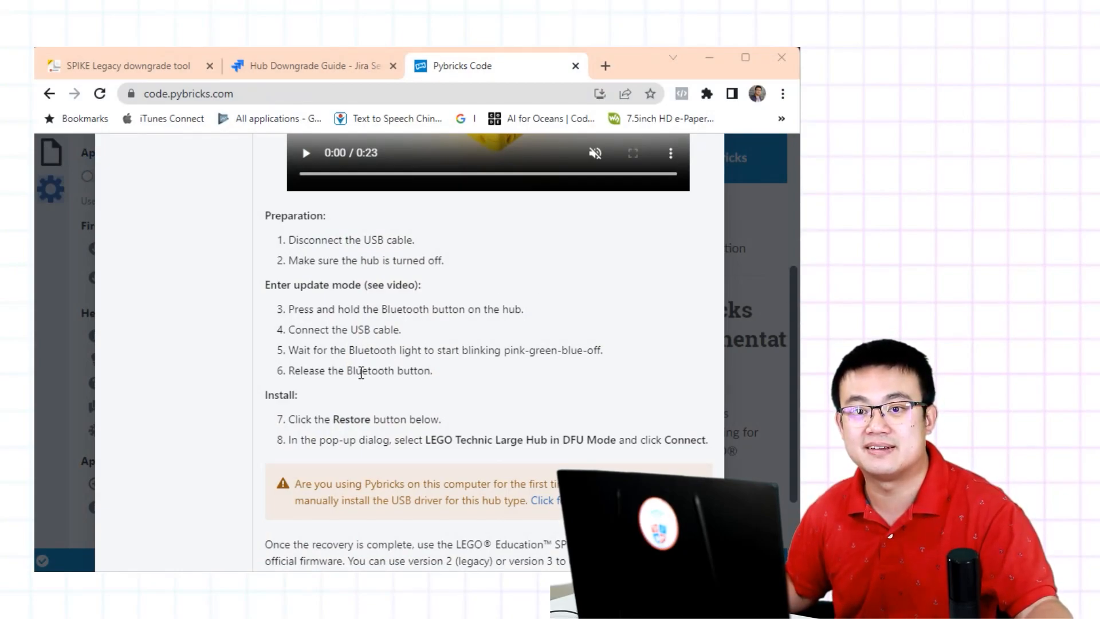
mouse_move(371, 390)
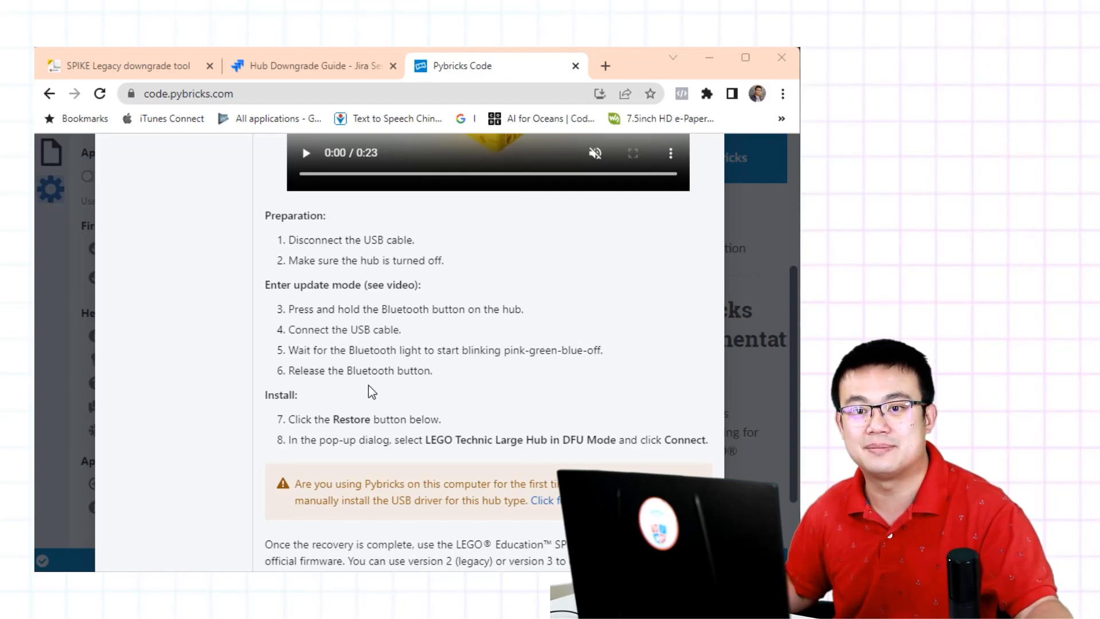
mouse_move(408, 391)
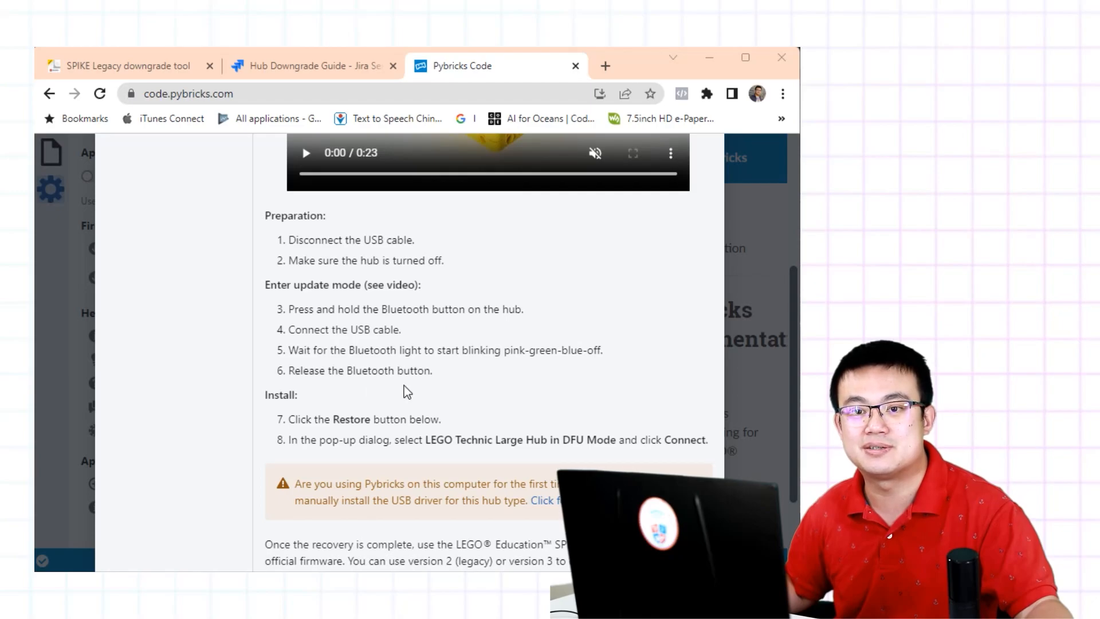
mouse_move(483, 429)
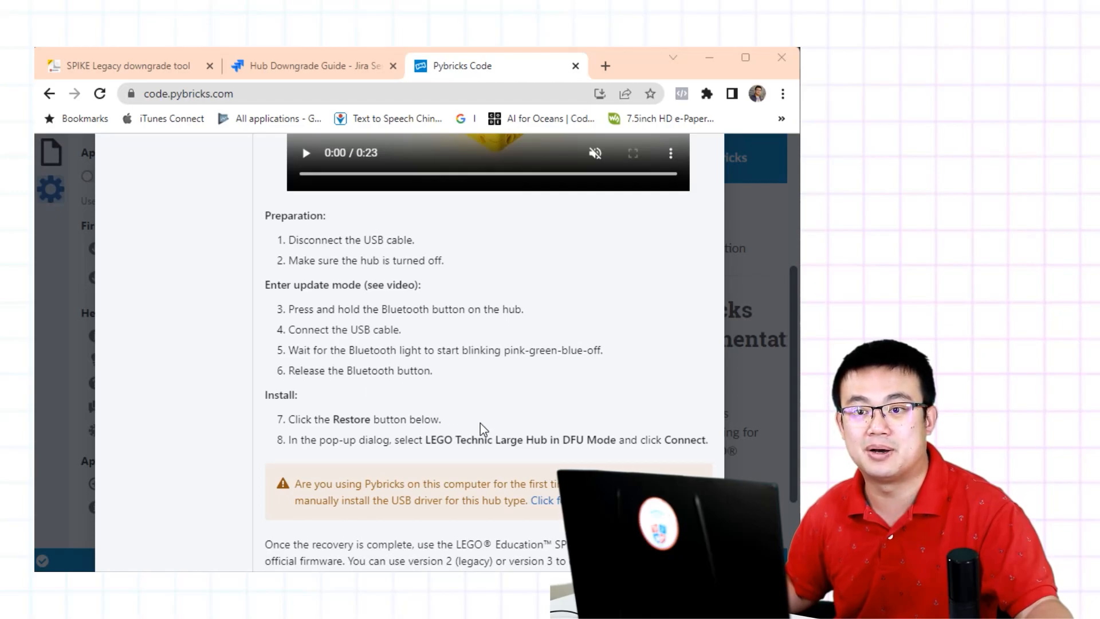
scroll("down", 3)
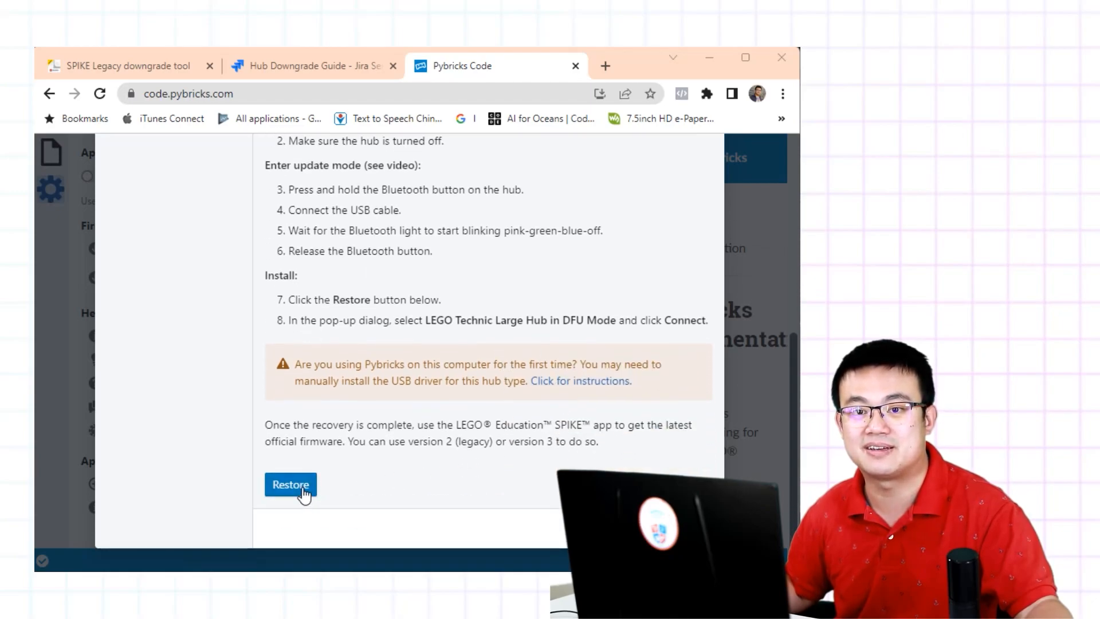
left_click(290, 483)
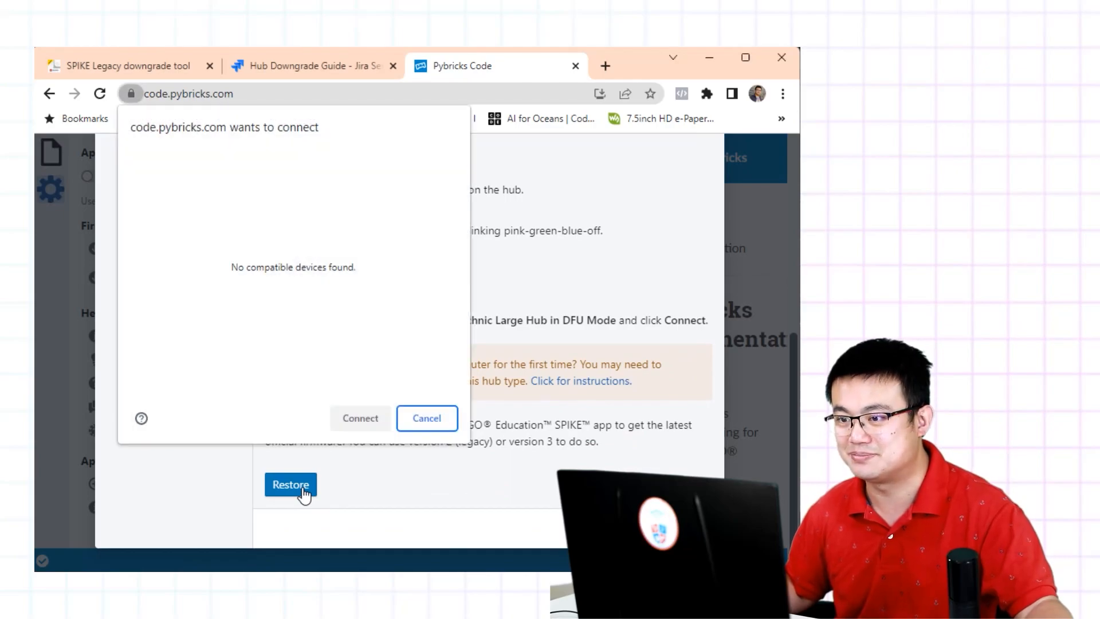
mouse_move(281, 232)
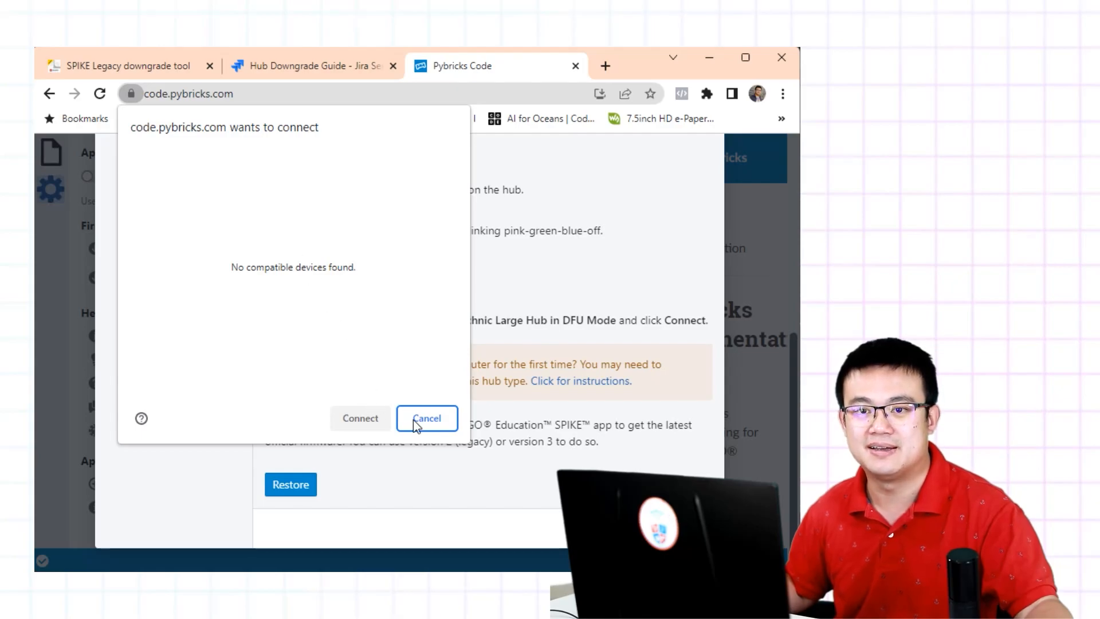
left_click(426, 417)
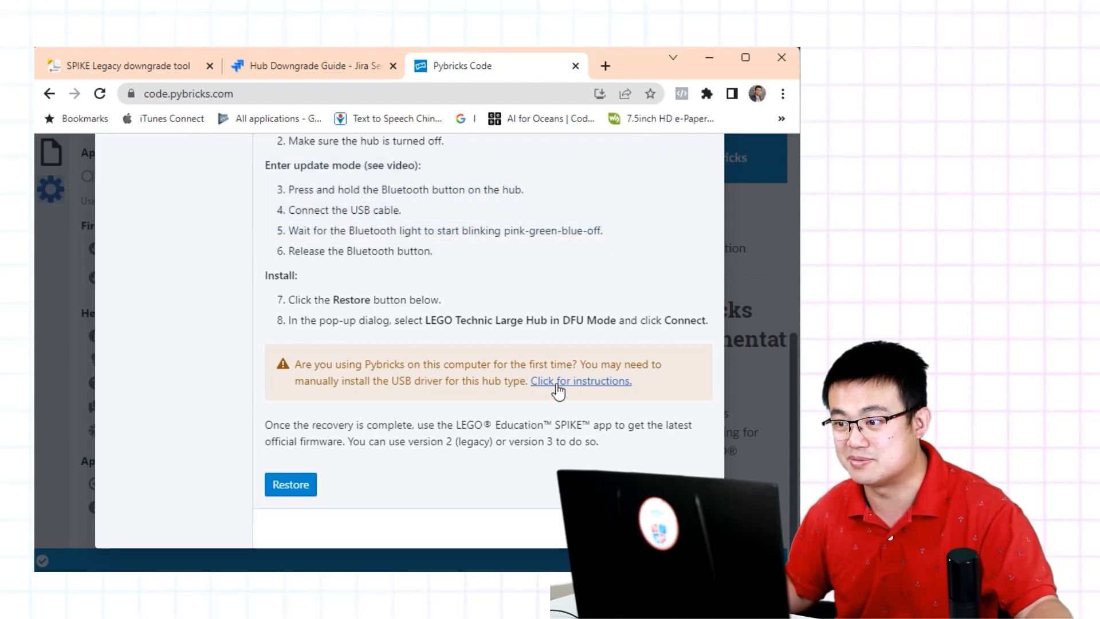
left_click(579, 380)
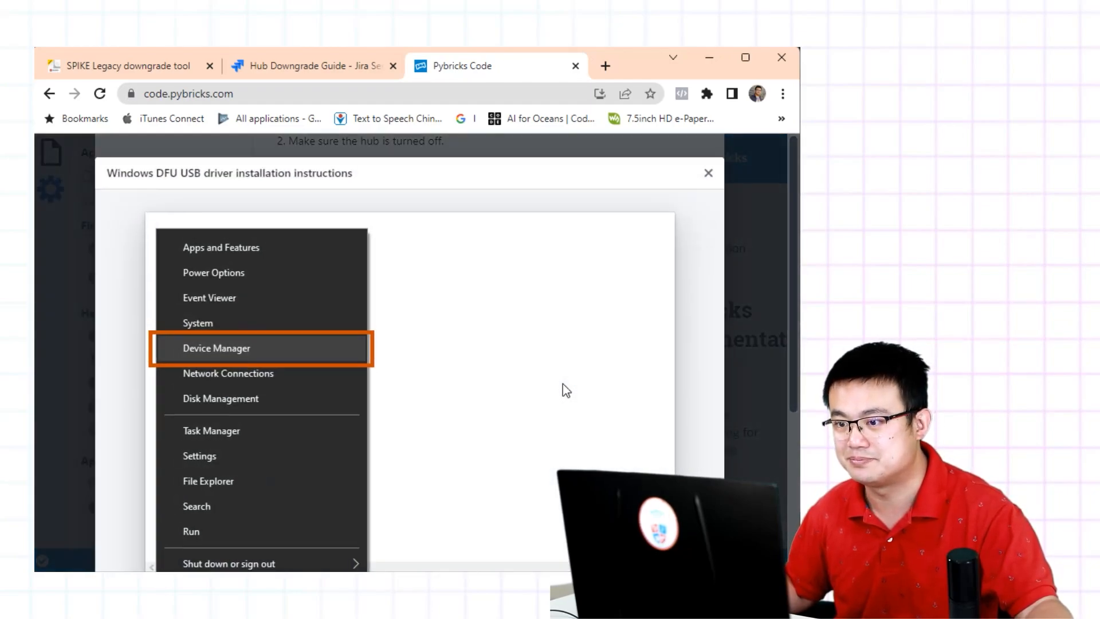
left_click(217, 348)
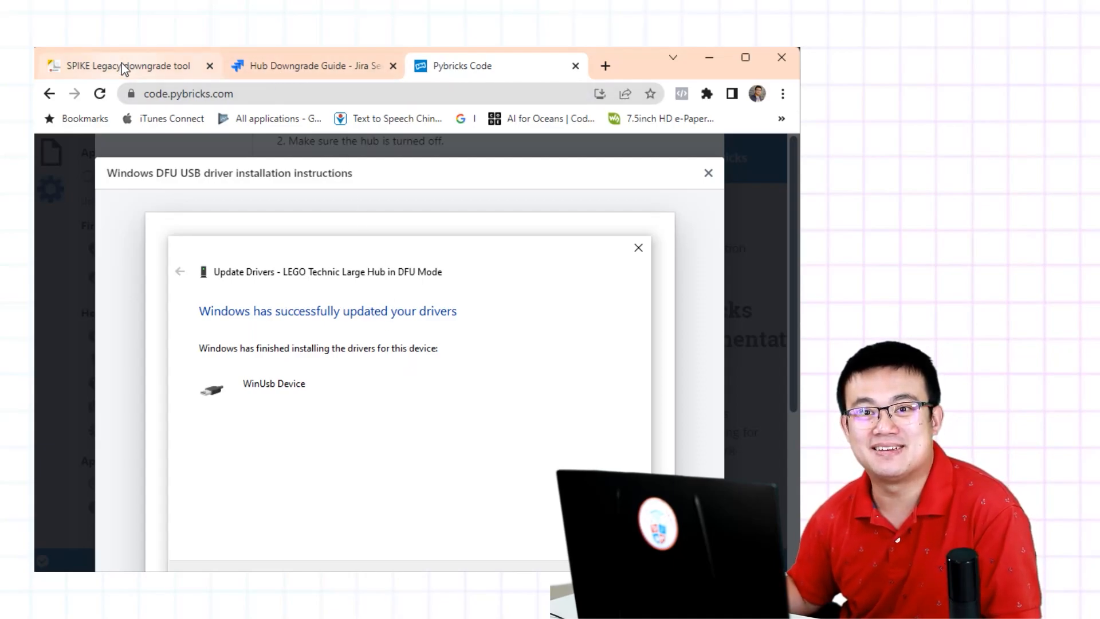
left_click(309, 65)
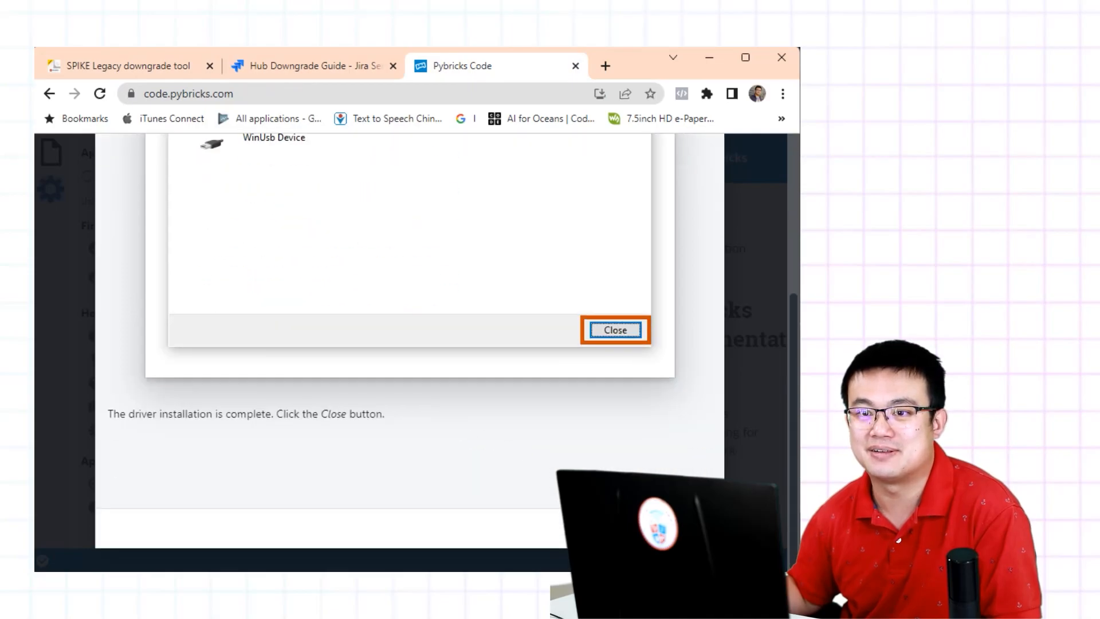
left_click(614, 330)
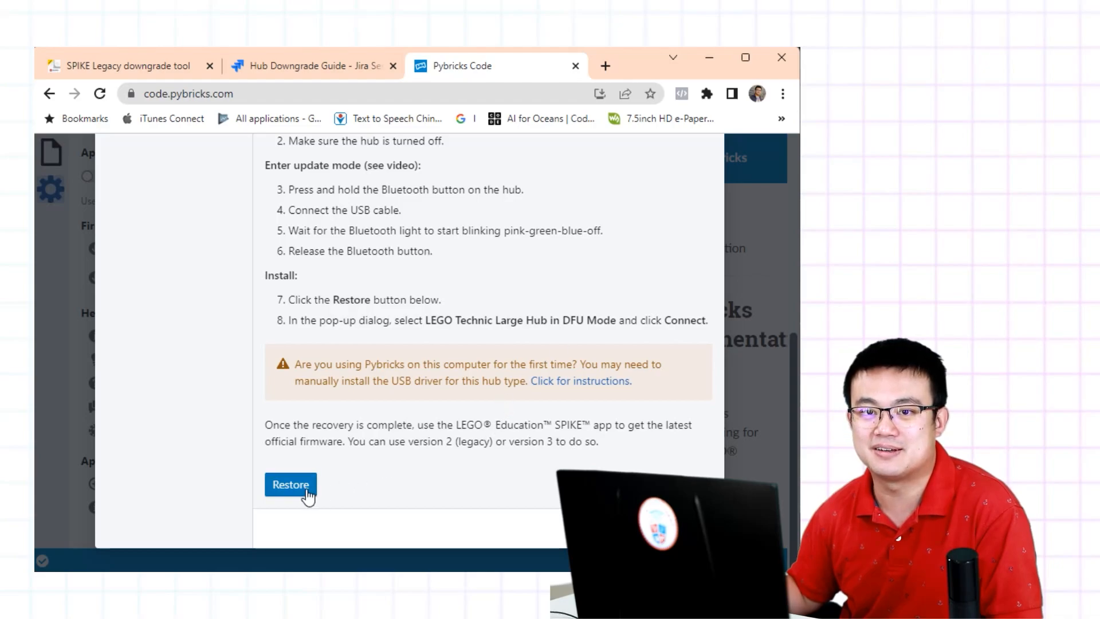
Restore official firmware by connecting to the LEGO Technic Large Hub in DFU Mode
left_click(290, 484)
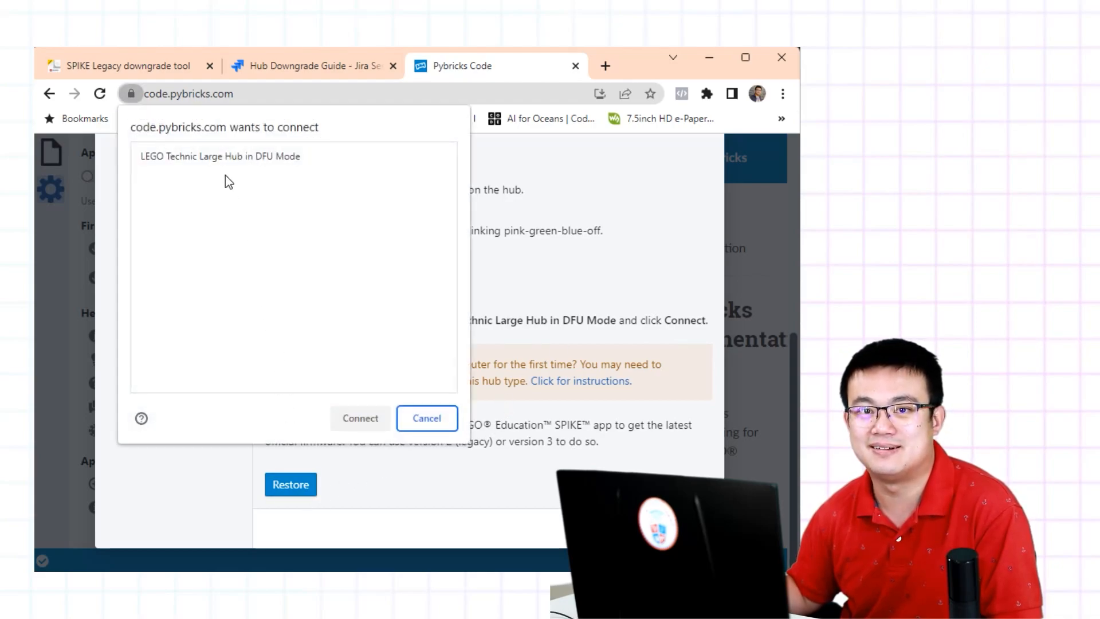
left_click(294, 156)
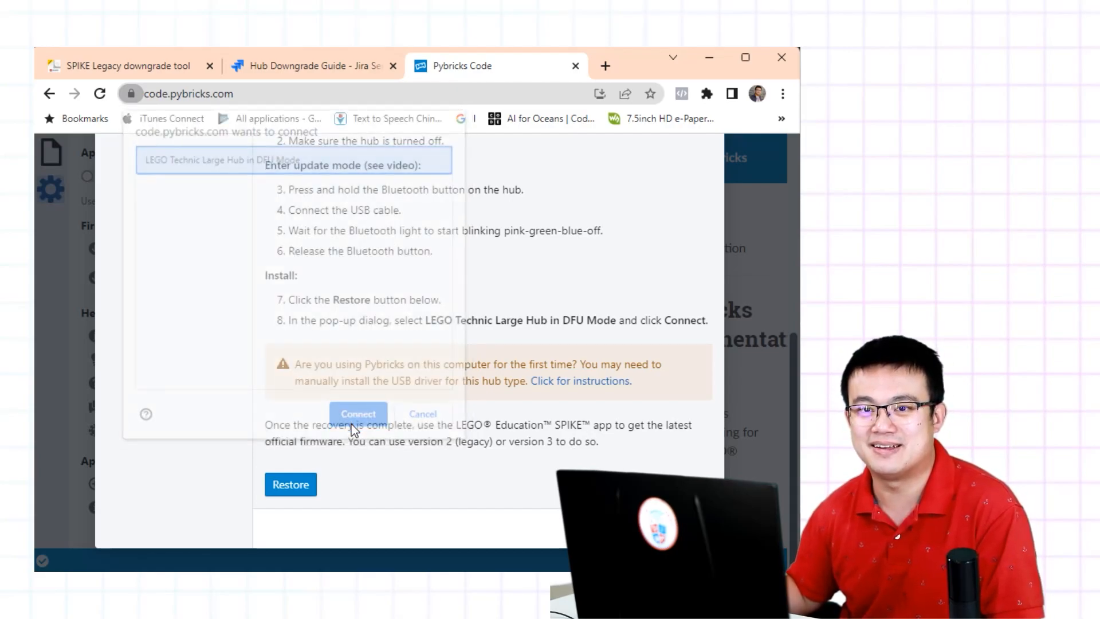
left_click(357, 413)
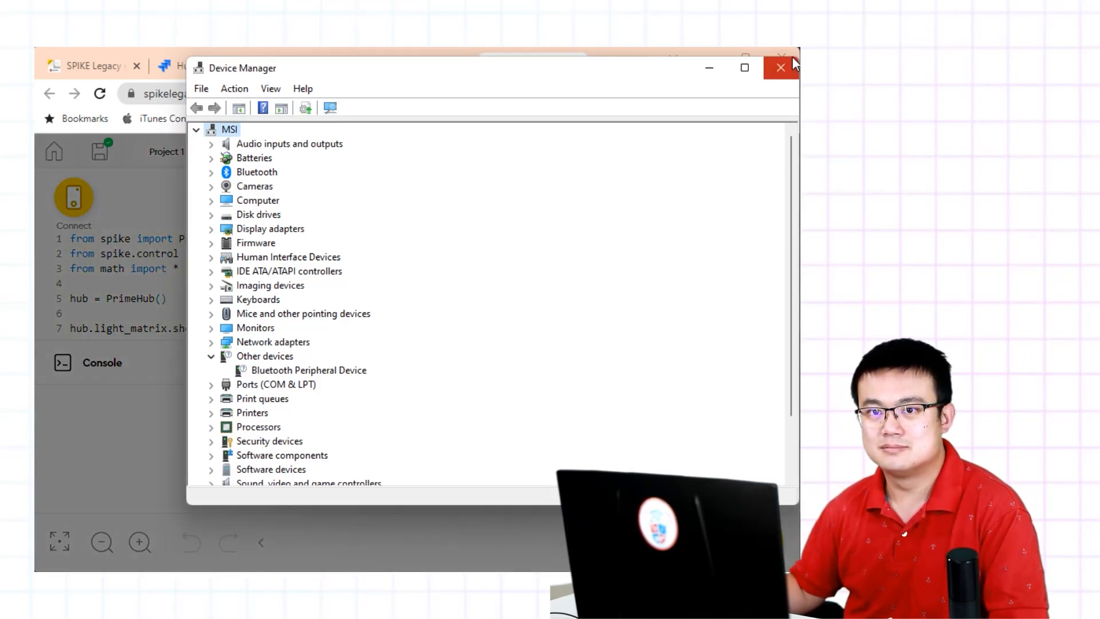
Close the hardware device list and start the Hub OS update in SPIKE Legacy
left_click(780, 67)
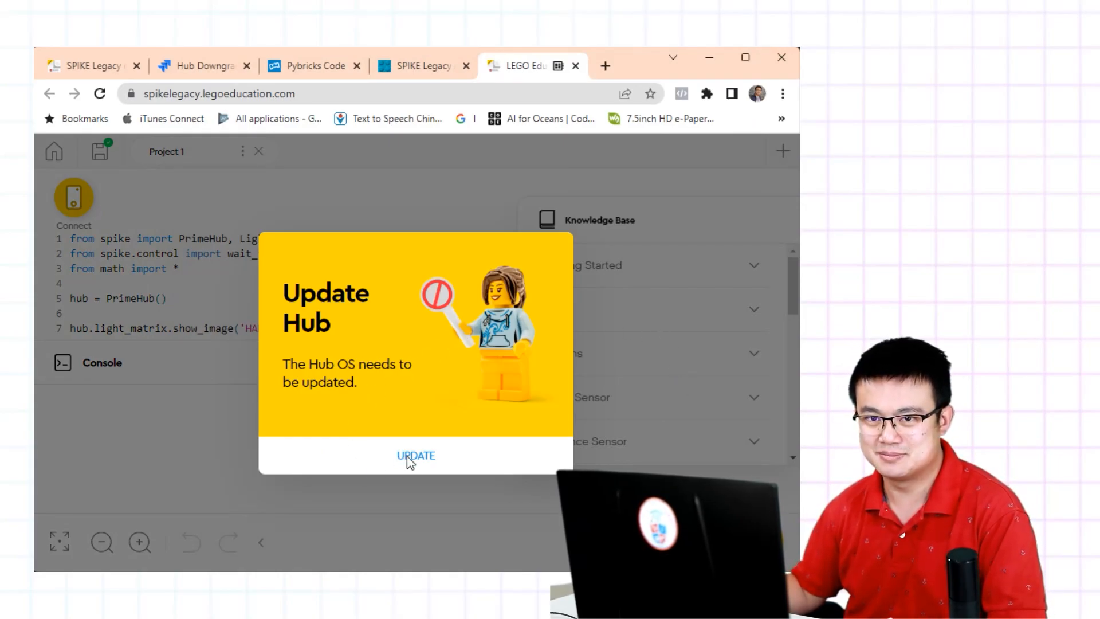
left_click(415, 454)
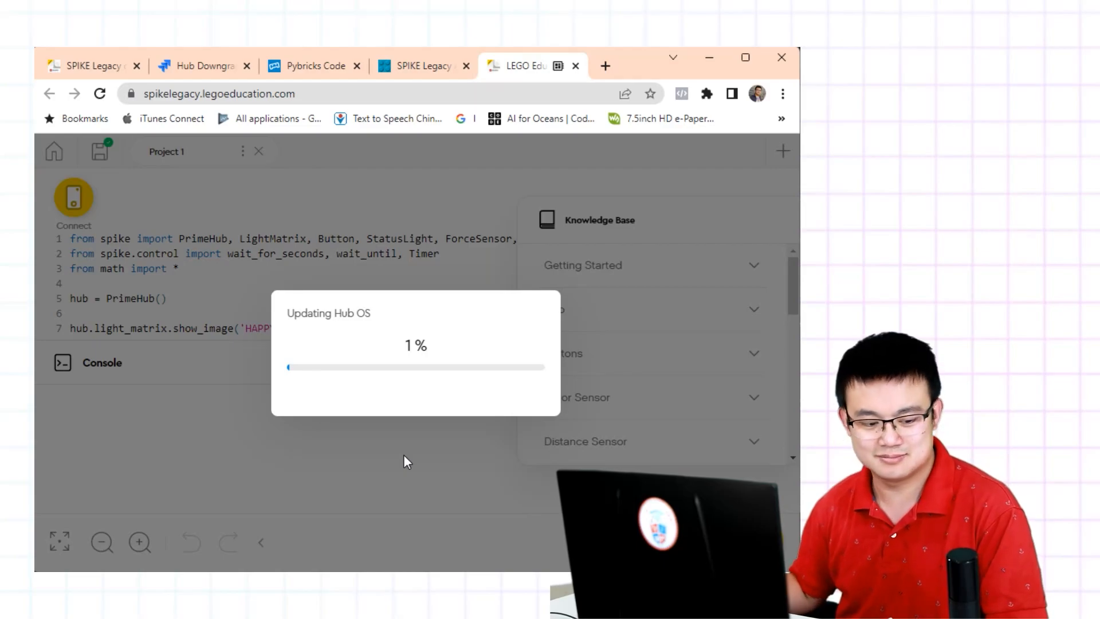